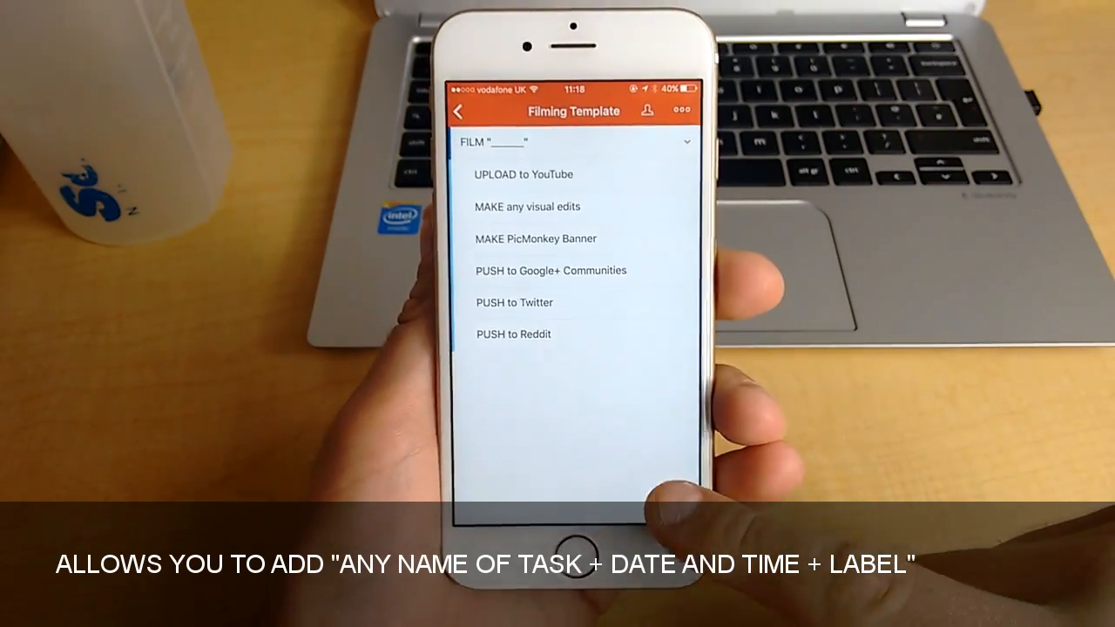
# Step: Draft a 'Read a book' task in Quick Add and discard it without saving
pyautogui.click(575, 141)
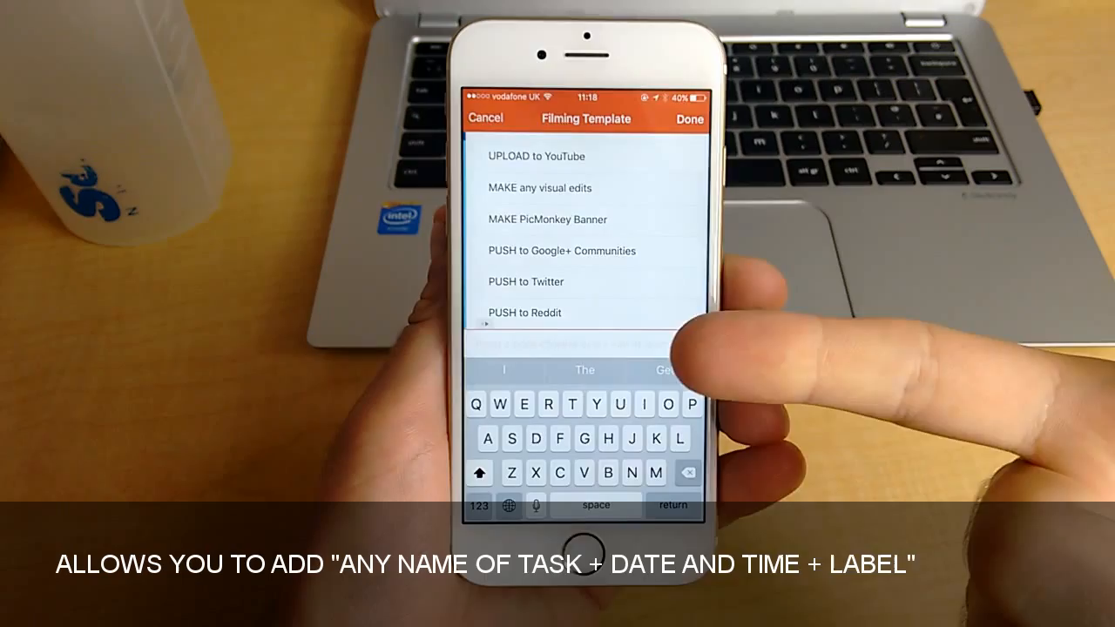
pyautogui.write('Rea')
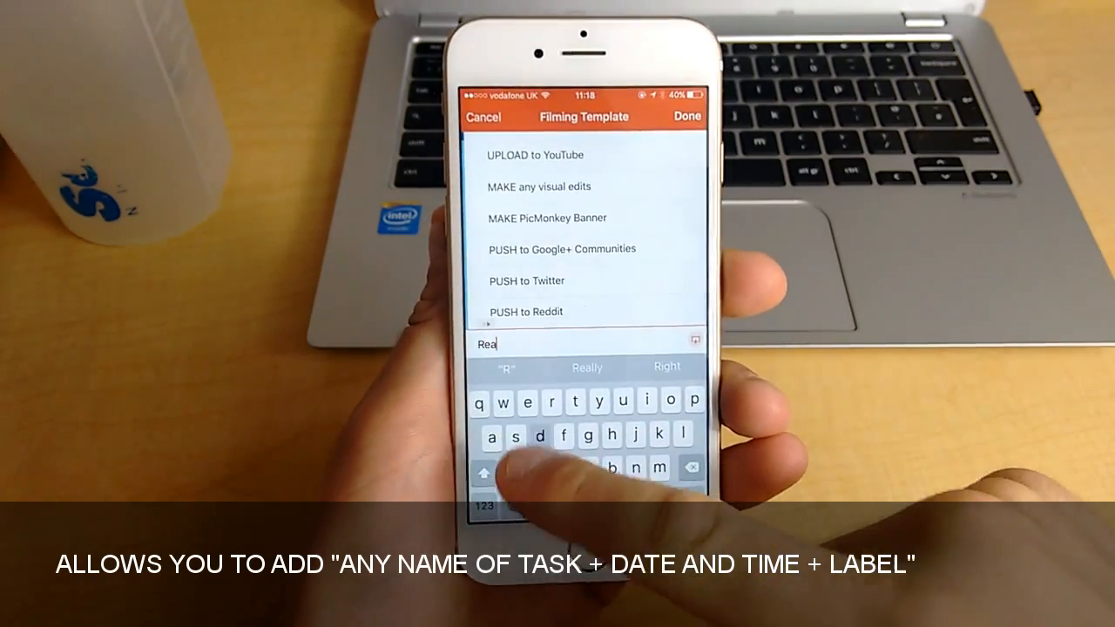
pyautogui.click(540, 436)
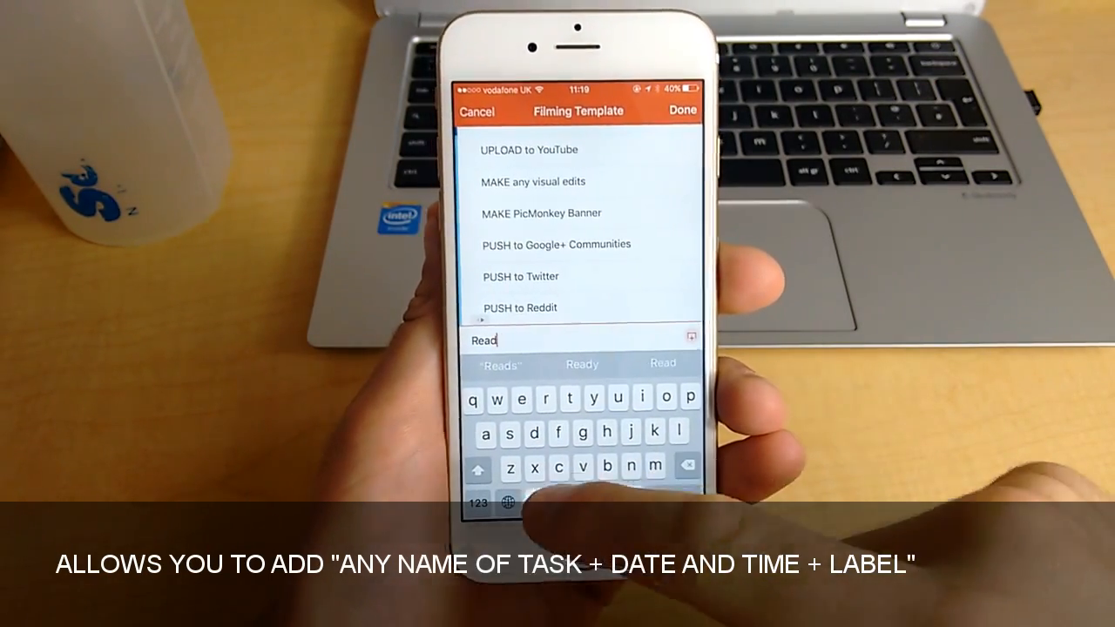
pyautogui.write('a book tomorrow s')
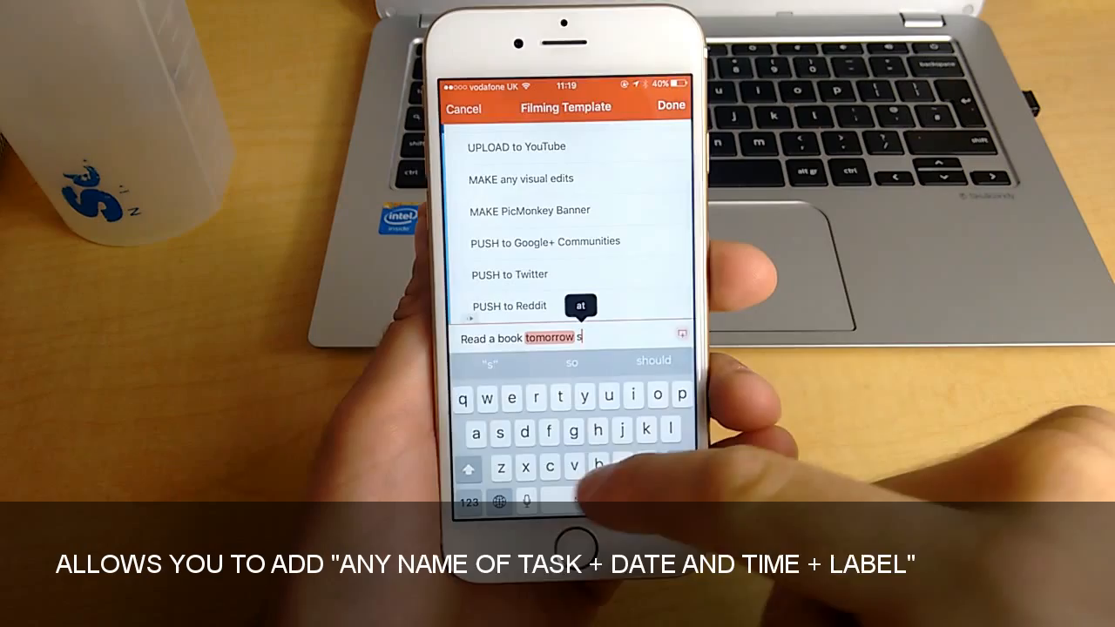
pyautogui.click(477, 502)
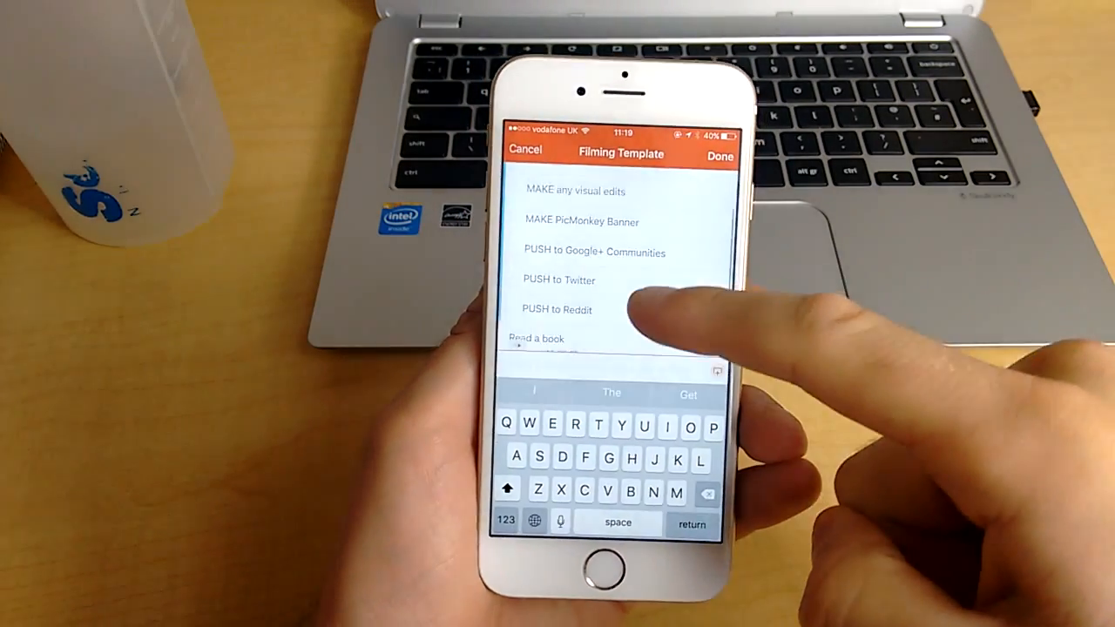
pyautogui.click(719, 155)
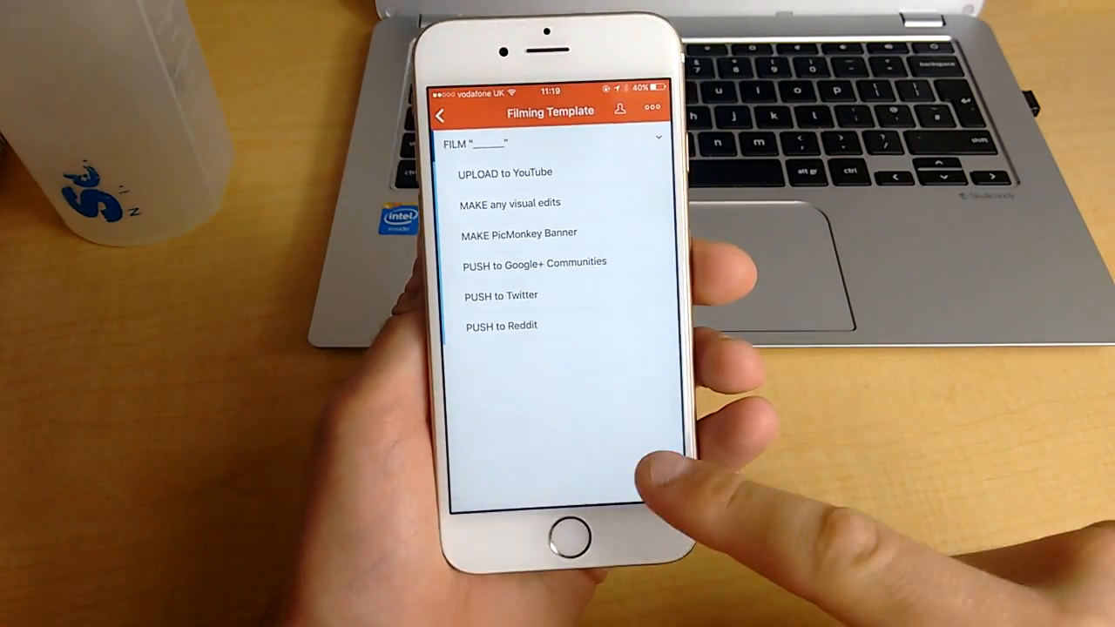
pyautogui.click(549, 143)
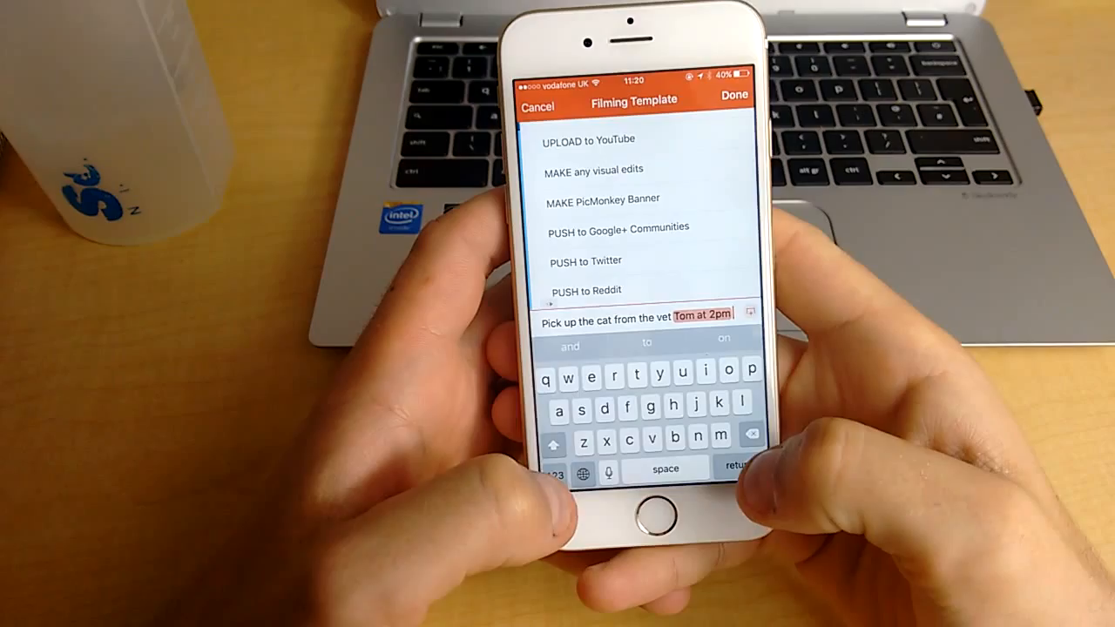
pyautogui.write('@inactive')
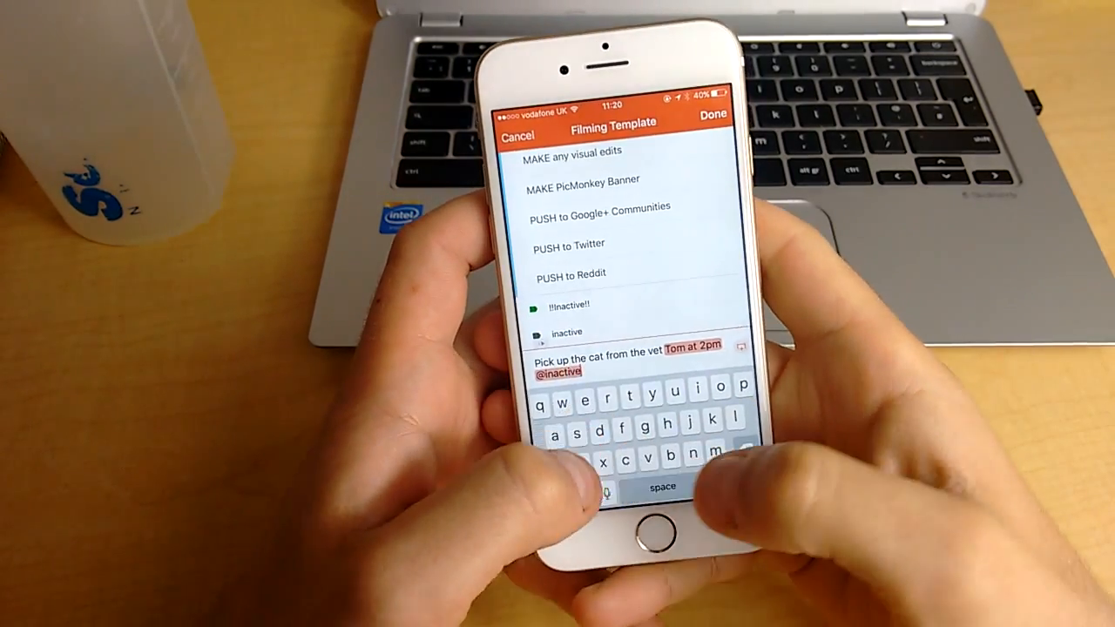
pyautogui.write('@20')
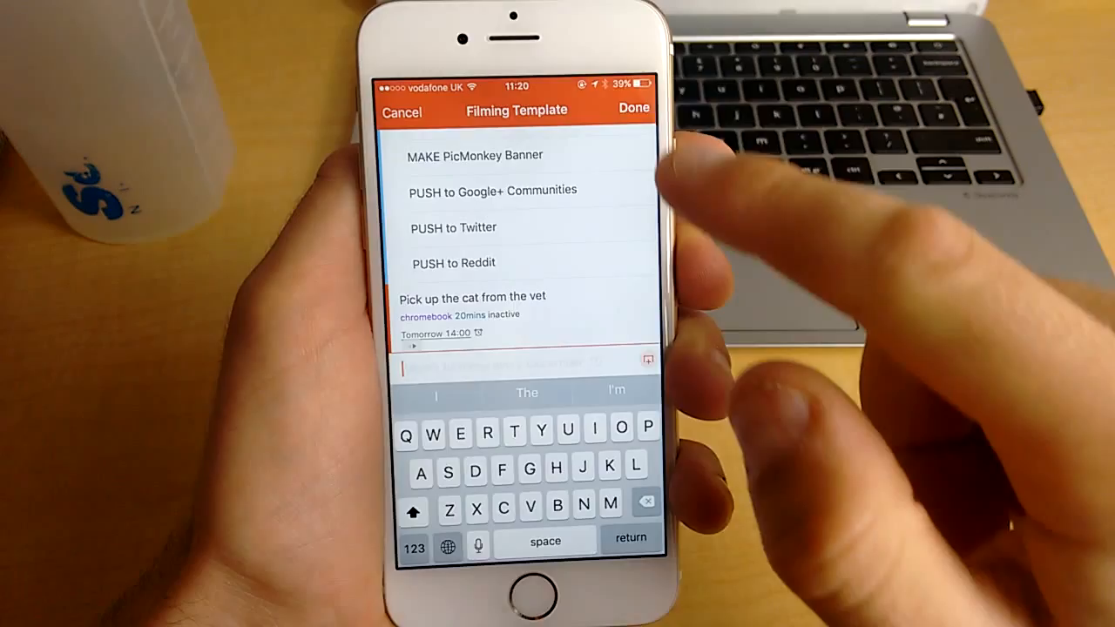
pyautogui.click(635, 108)
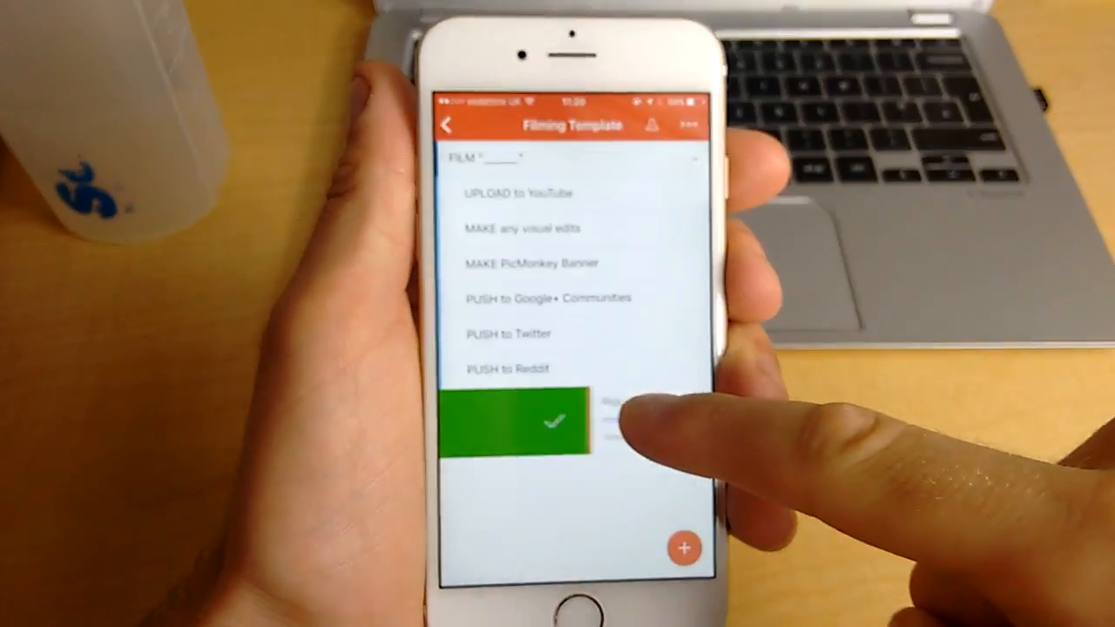
# Step: Complete the vet pickup task and dismiss the empty Quick Add entry
pyautogui.click(537, 420)
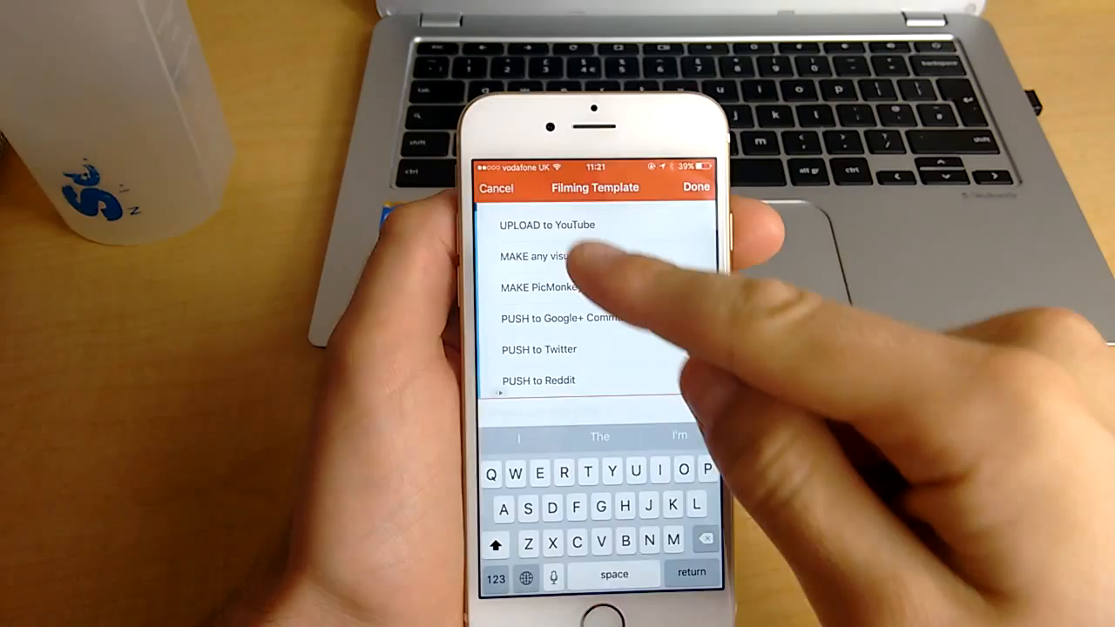
pyautogui.click(495, 188)
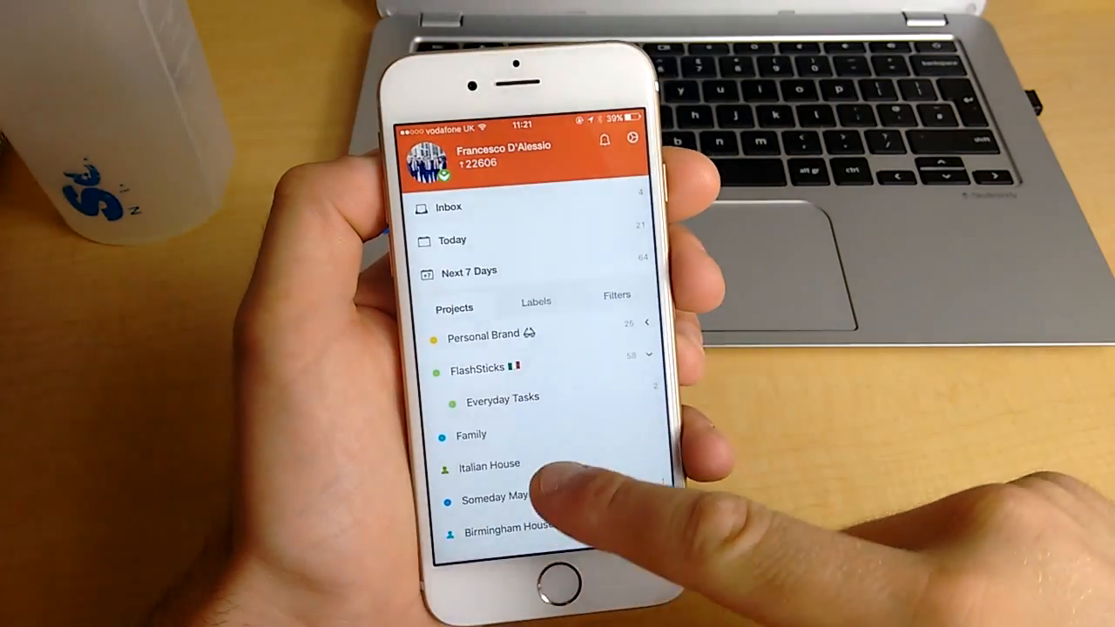
pyautogui.click(497, 498)
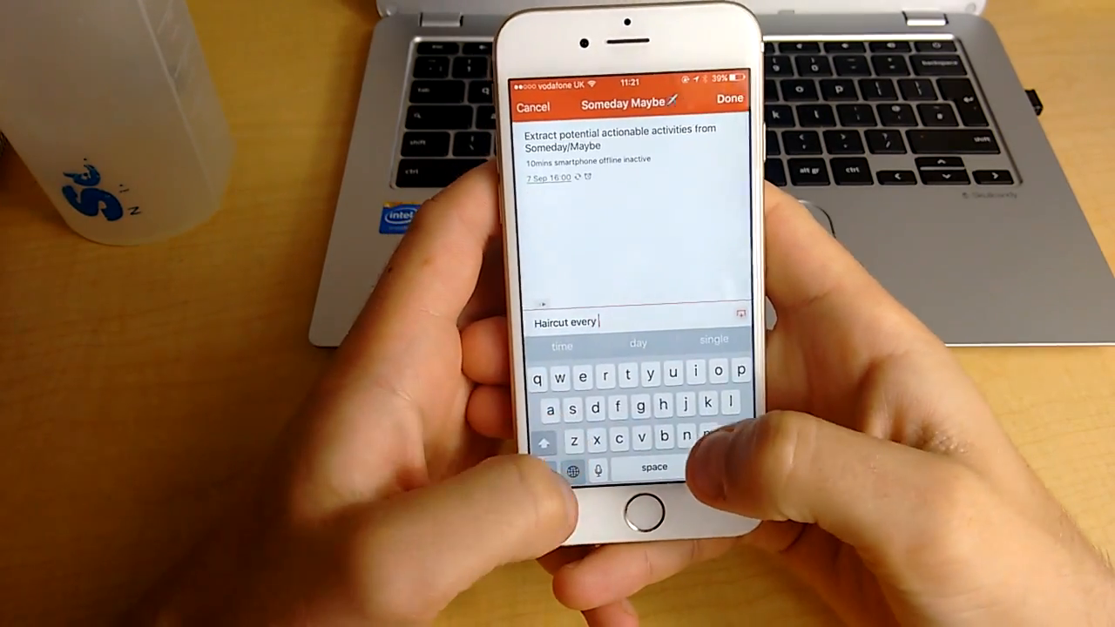
pyautogui.write('11 days at')
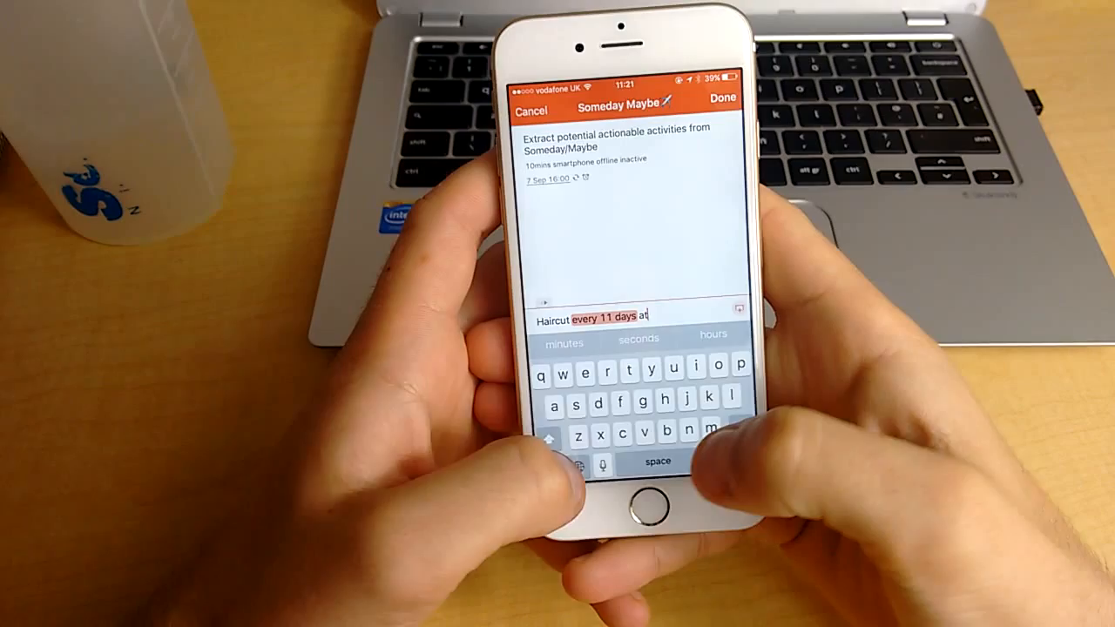
pyautogui.write('1pm @Proactive @')
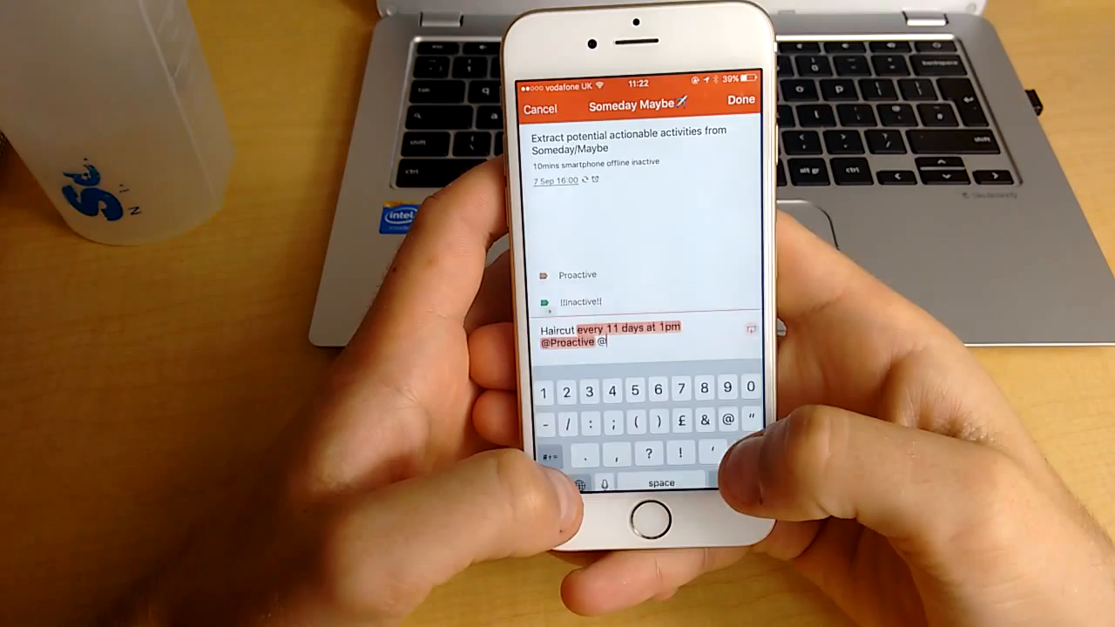
pyautogui.write('p')
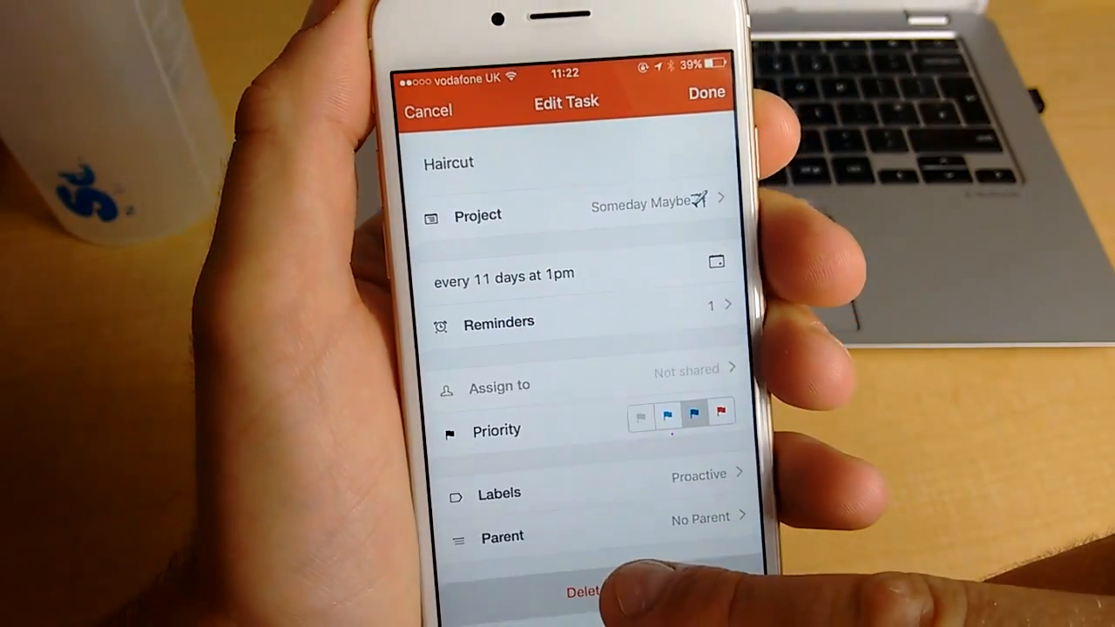
# Step: Delete the Haircut task, try 'Test 1 tomorrow at 3pm' with Reminders then cancel, and return to the projects list
pyautogui.click(427, 109)
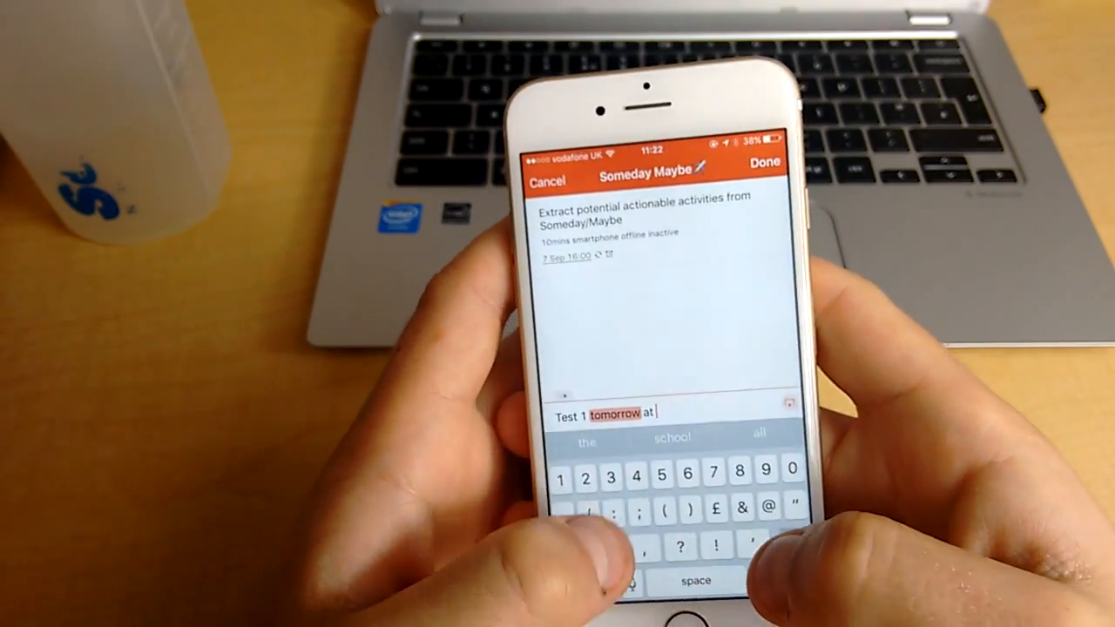
pyautogui.write('3pm')
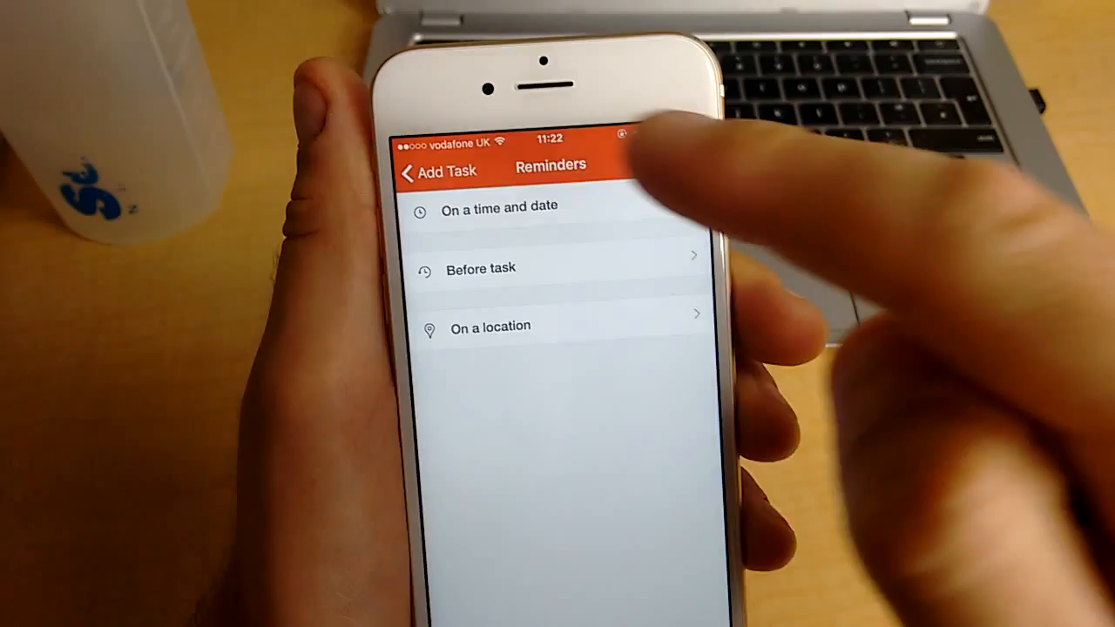
pyautogui.click(408, 172)
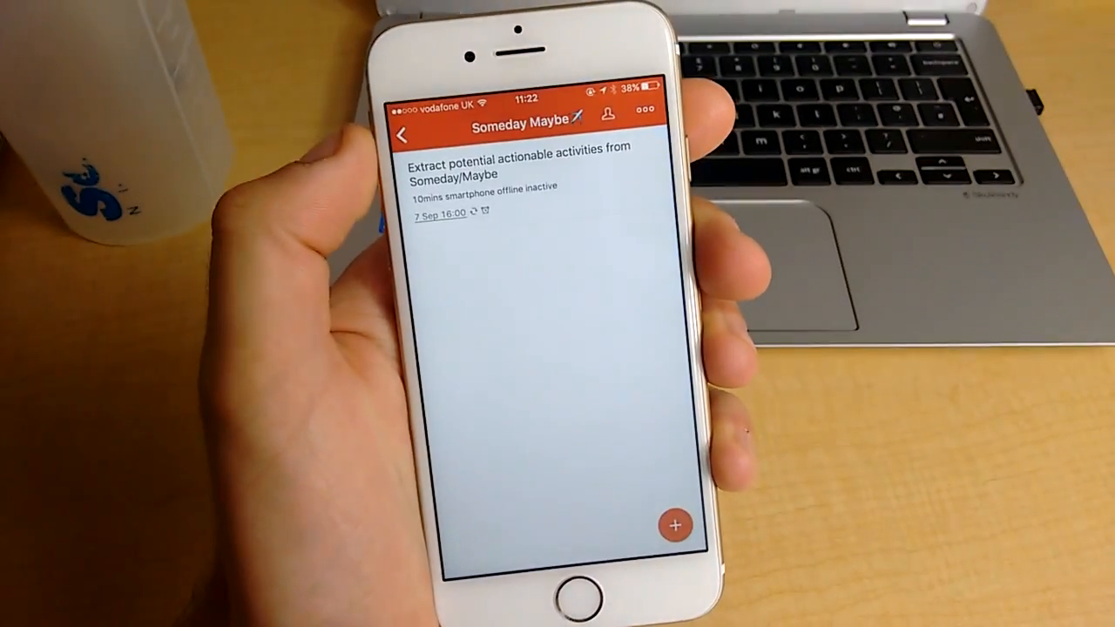
pyautogui.click(404, 136)
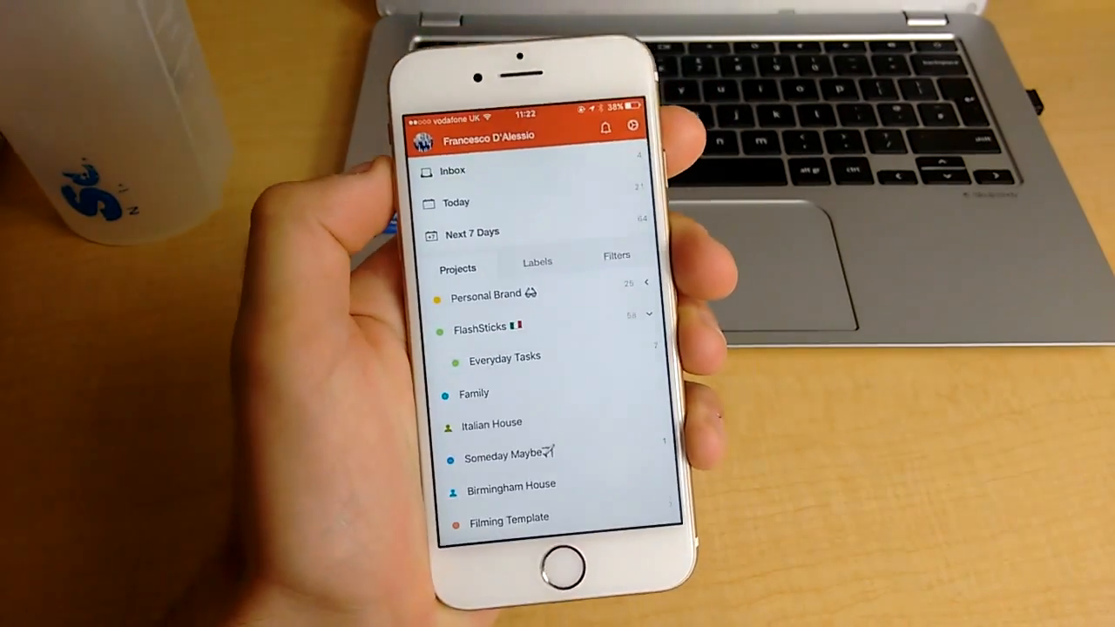